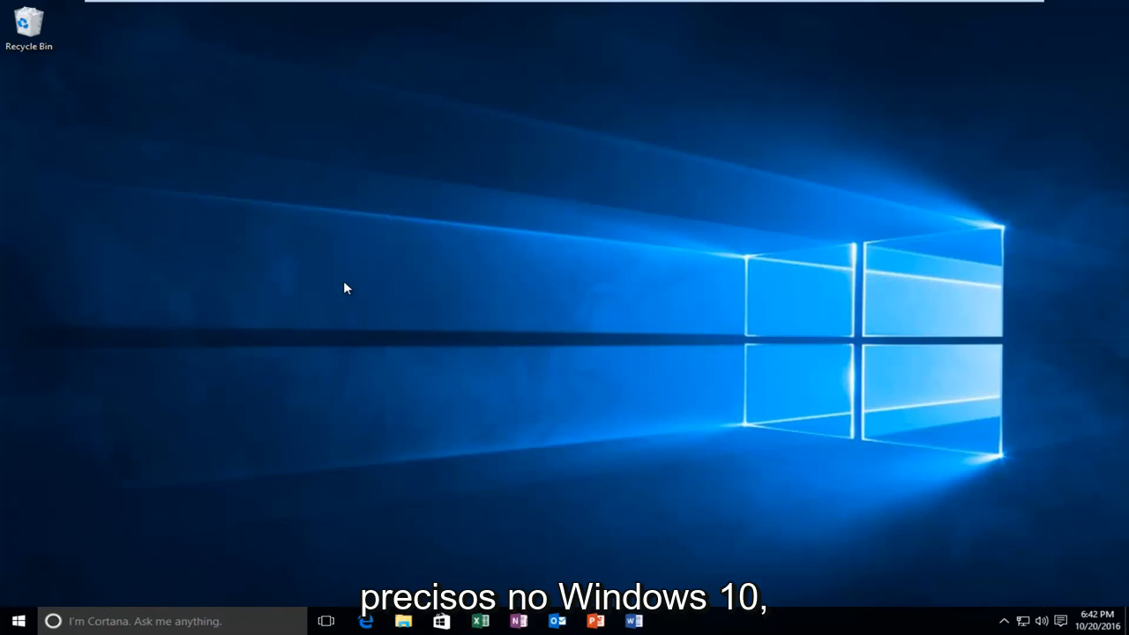
{"action": "mouse_move", "coordinate": [307, 333]}
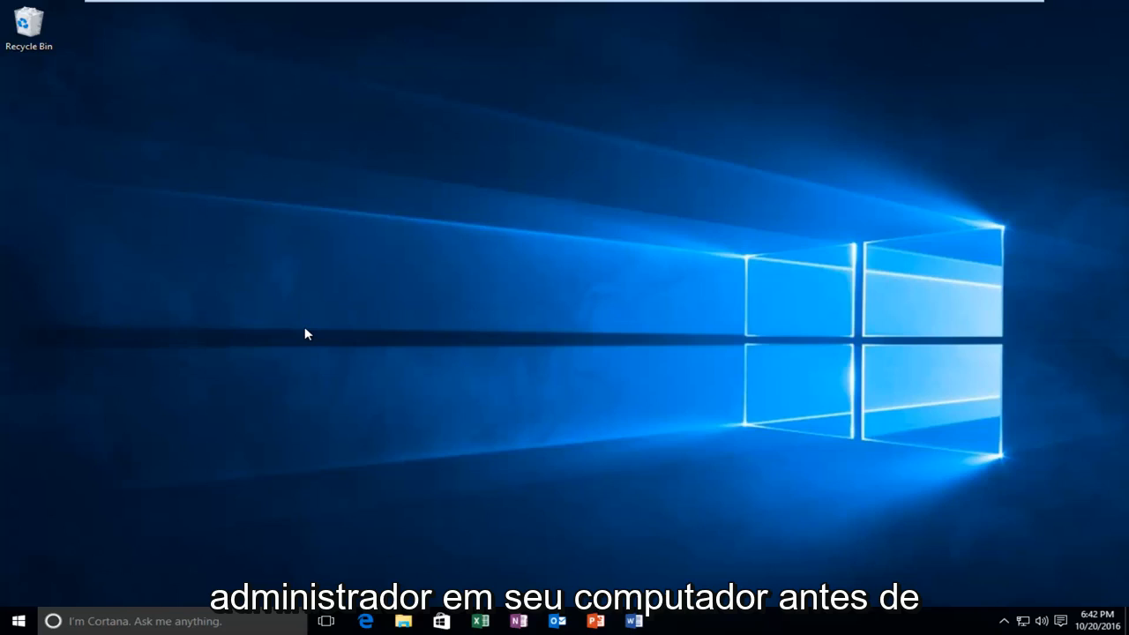
{"action": "mouse_move", "coordinate": [296, 330]}
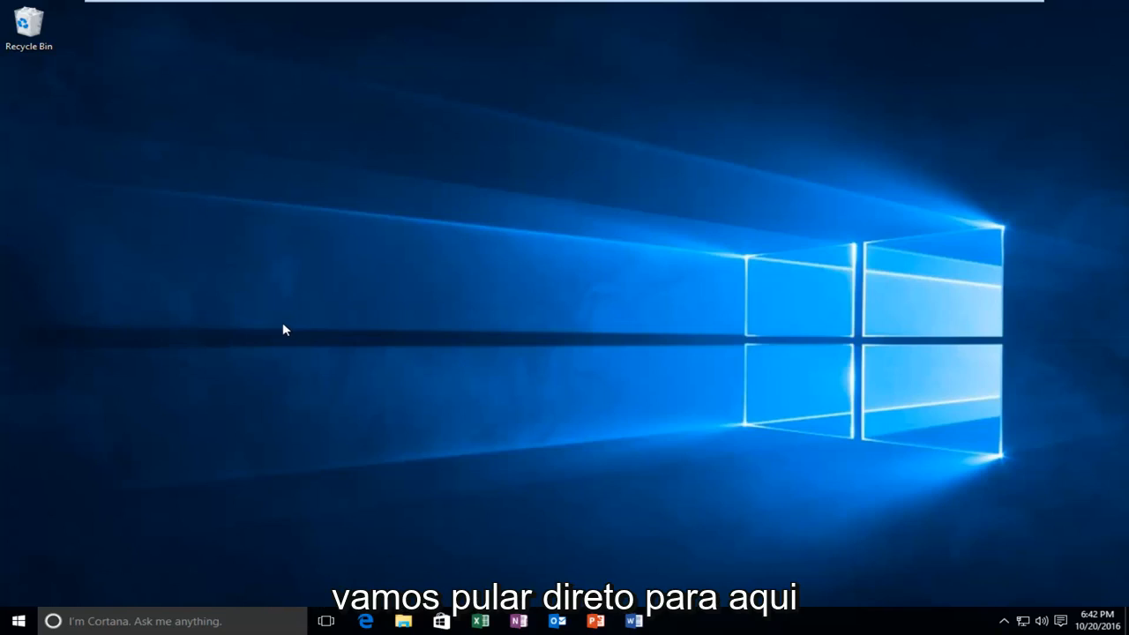
Search the Start menu for "indexing options" to surface the Control Panel result.
{"action": "left_click", "coordinate": [18, 621]}
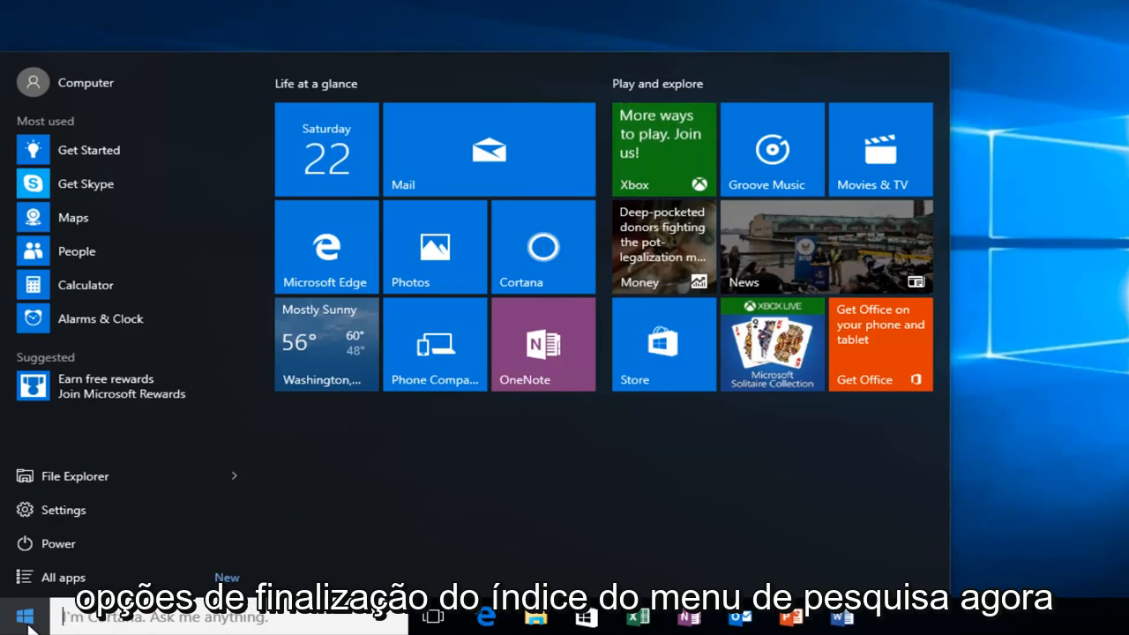
{"action": "type", "text": "indexing options"}
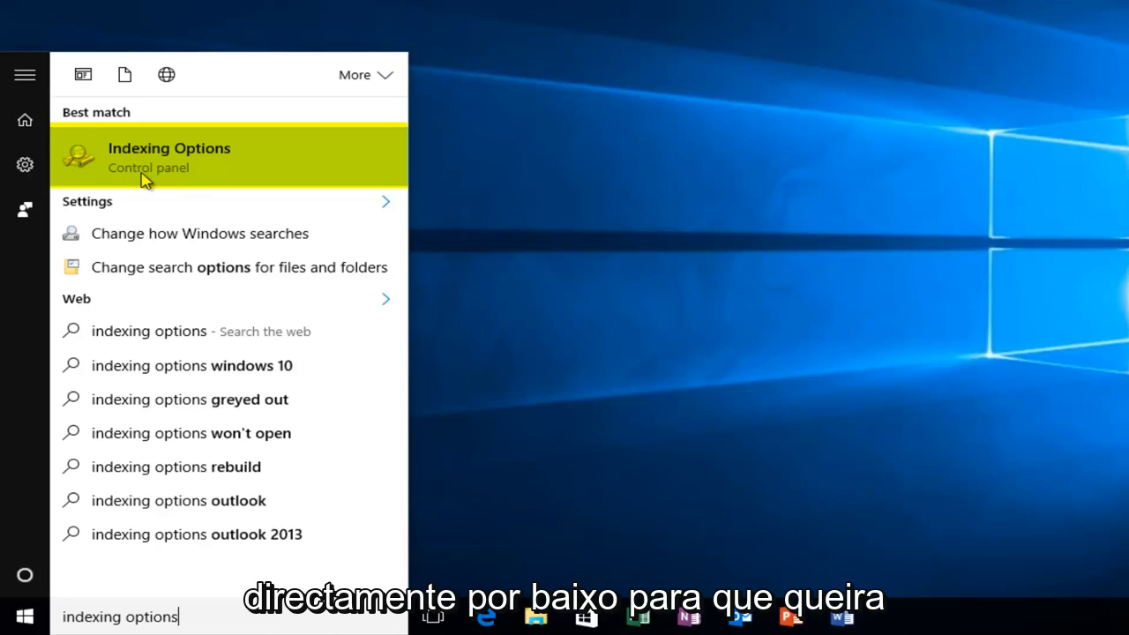
{"action": "mouse_move", "coordinate": [99, 162]}
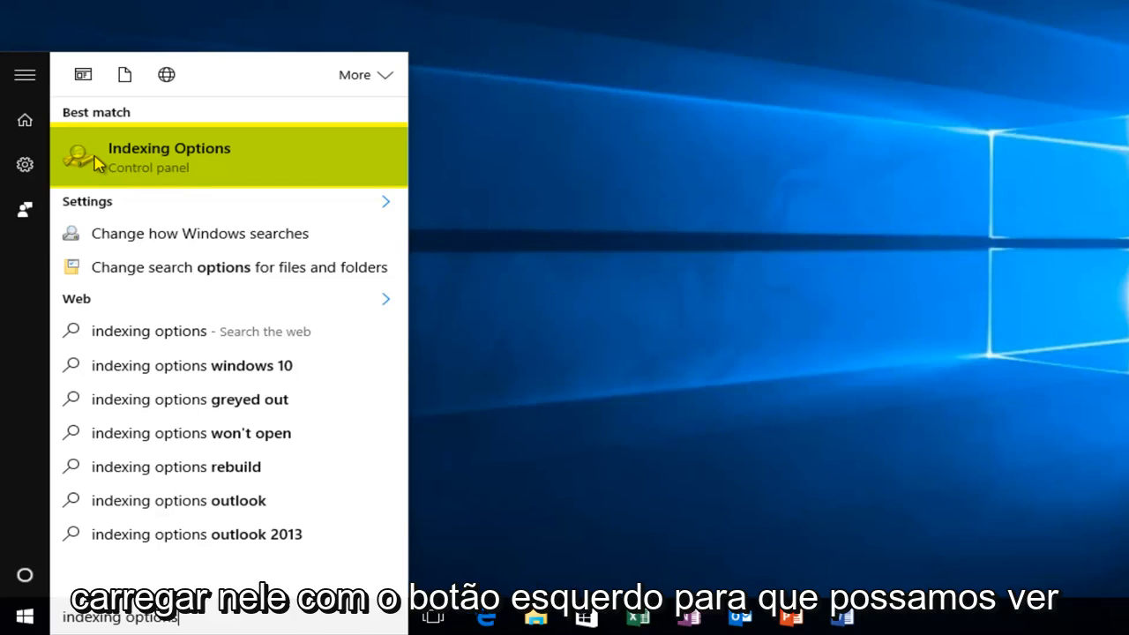
Launch Indexing Options, which reports 1,135 items indexed and indexing complete.
{"action": "left_click", "coordinate": [170, 156]}
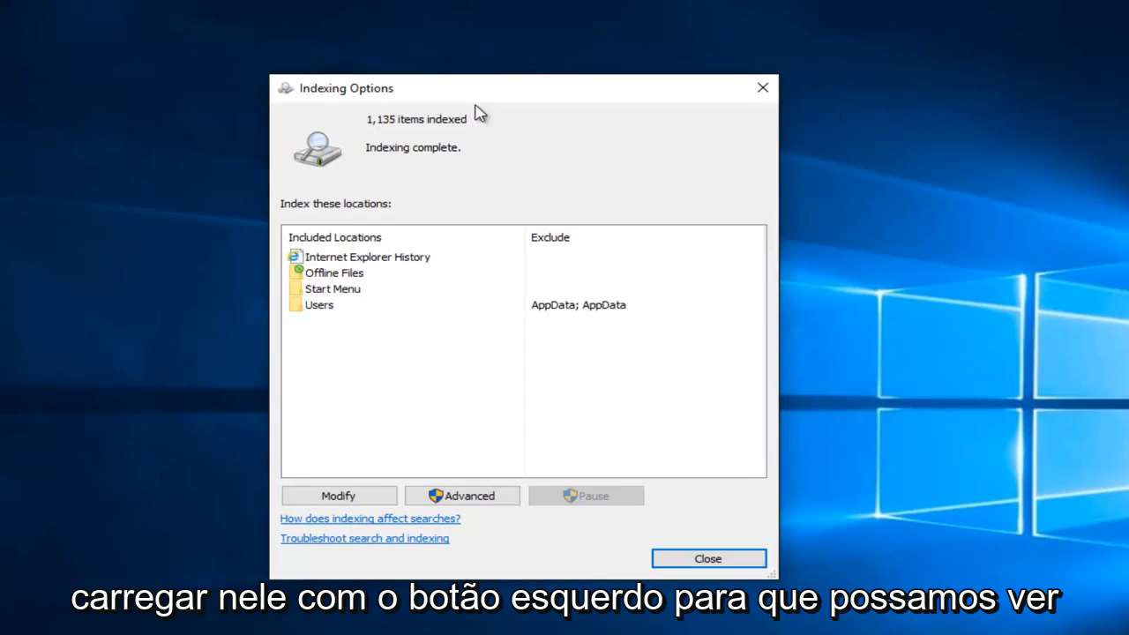
{"action": "mouse_move", "coordinate": [377, 132]}
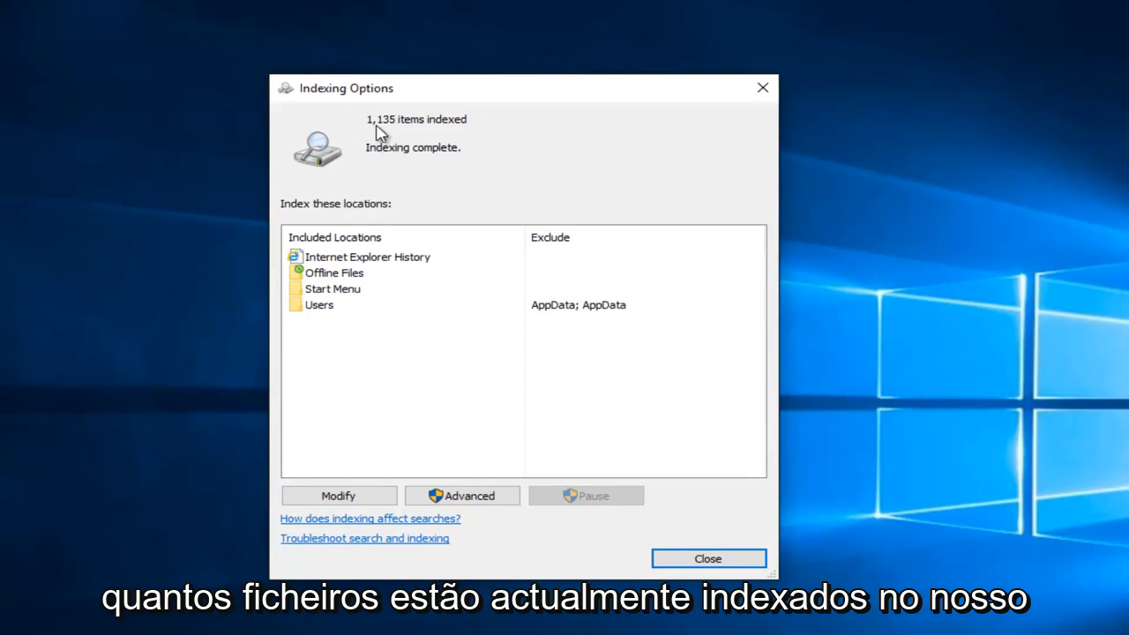
{"action": "mouse_move", "coordinate": [404, 134]}
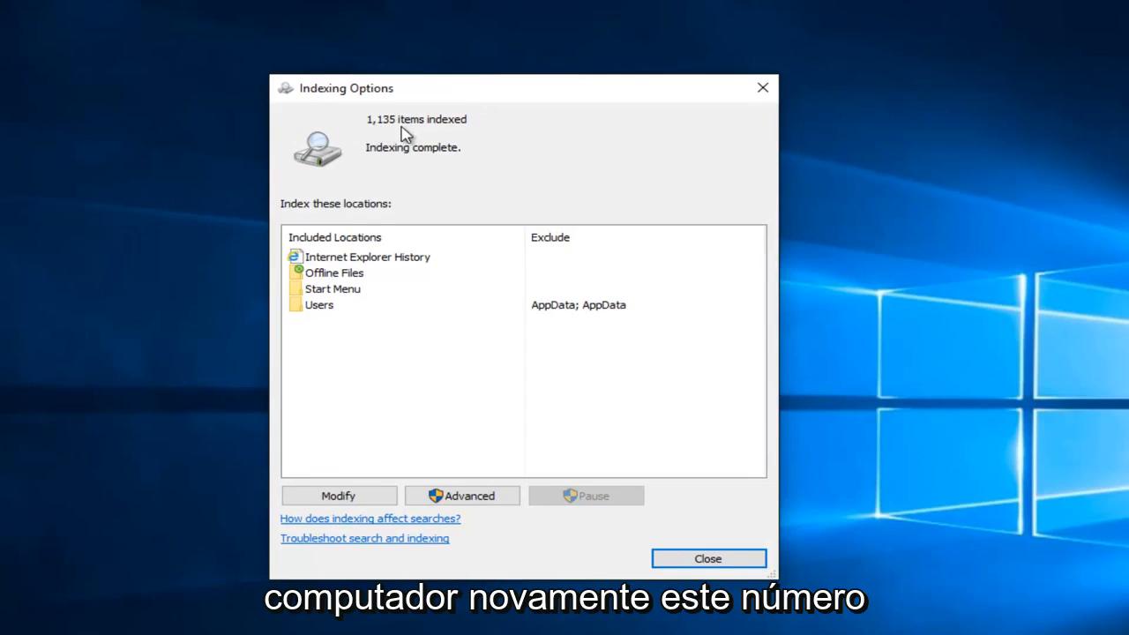
{"action": "mouse_move", "coordinate": [371, 127]}
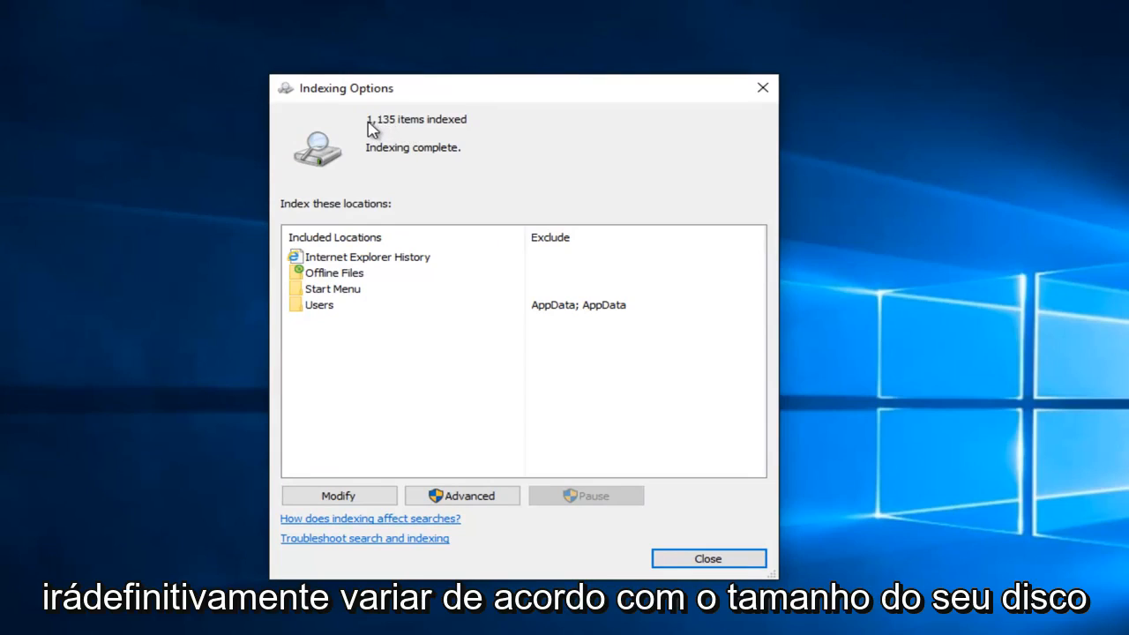
{"action": "mouse_move", "coordinate": [404, 131]}
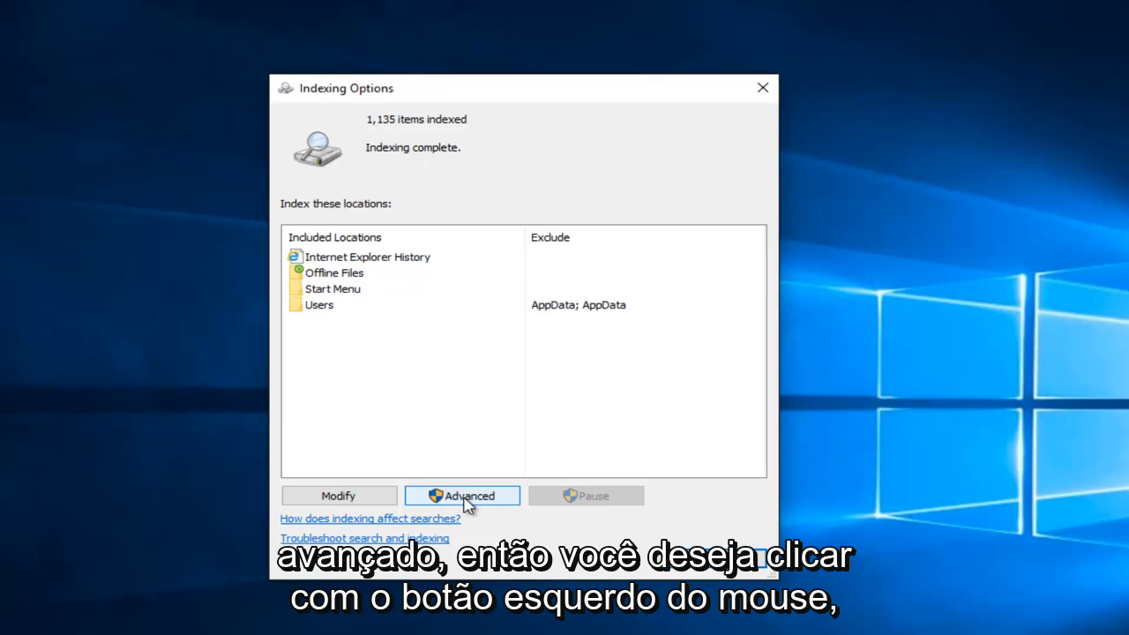
Bring up the Advanced Options dialog with the delete-and-rebuild index setting.
{"action": "left_click", "coordinate": [462, 494]}
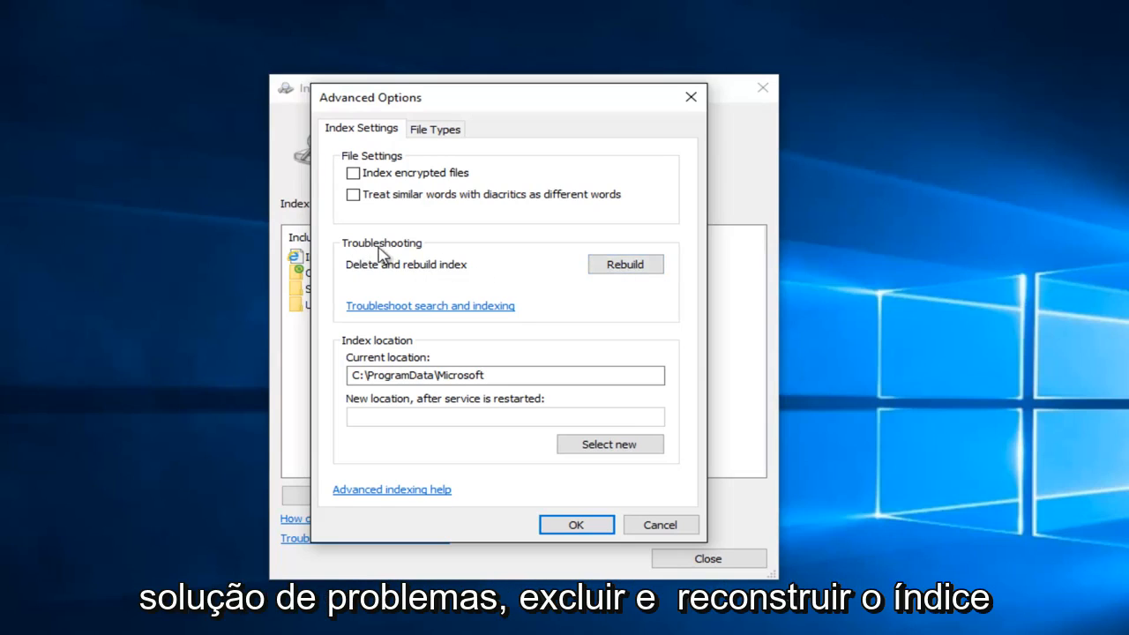
{"action": "mouse_move", "coordinate": [462, 275]}
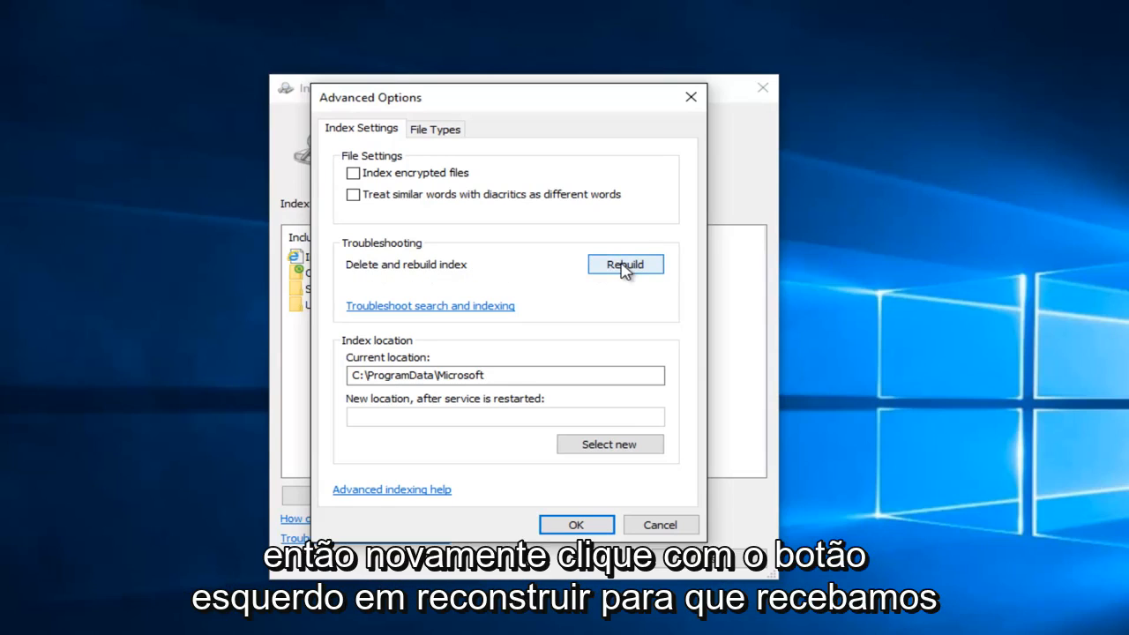
Request a rebuild of the search index, triggering the long-rebuild warning.
{"action": "left_click", "coordinate": [624, 264]}
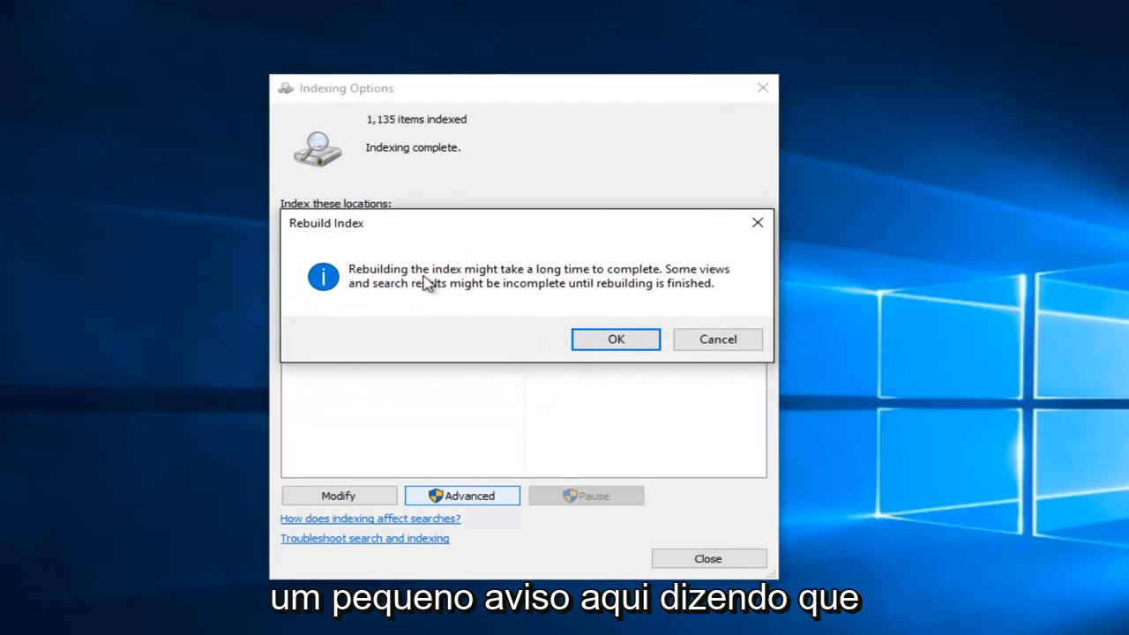
{"action": "mouse_move", "coordinate": [635, 279]}
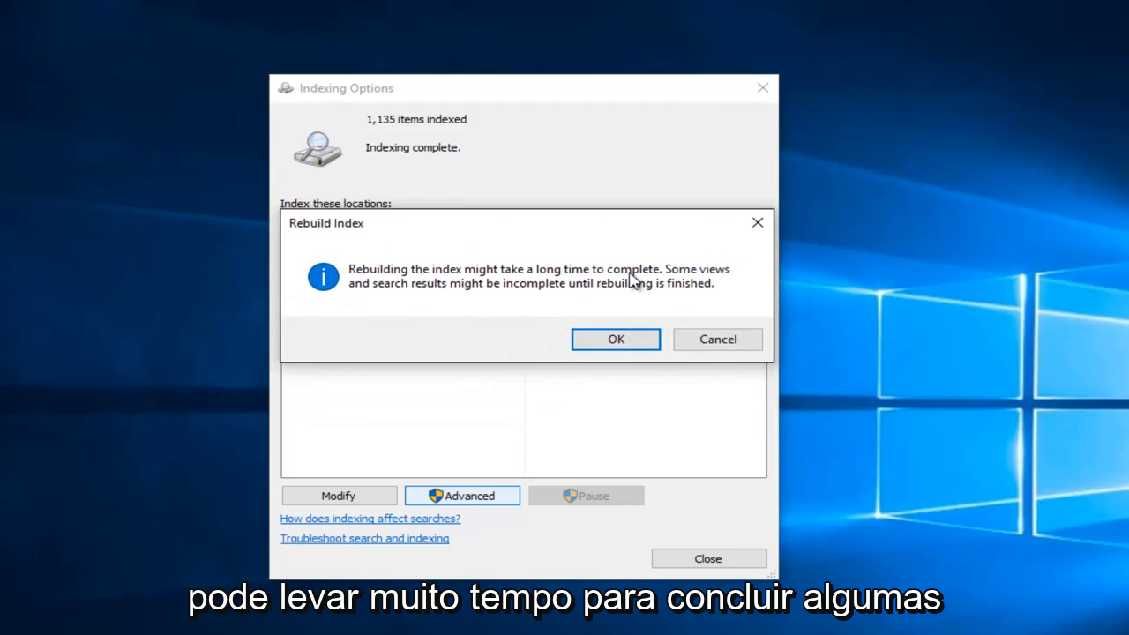
{"action": "mouse_move", "coordinate": [520, 296]}
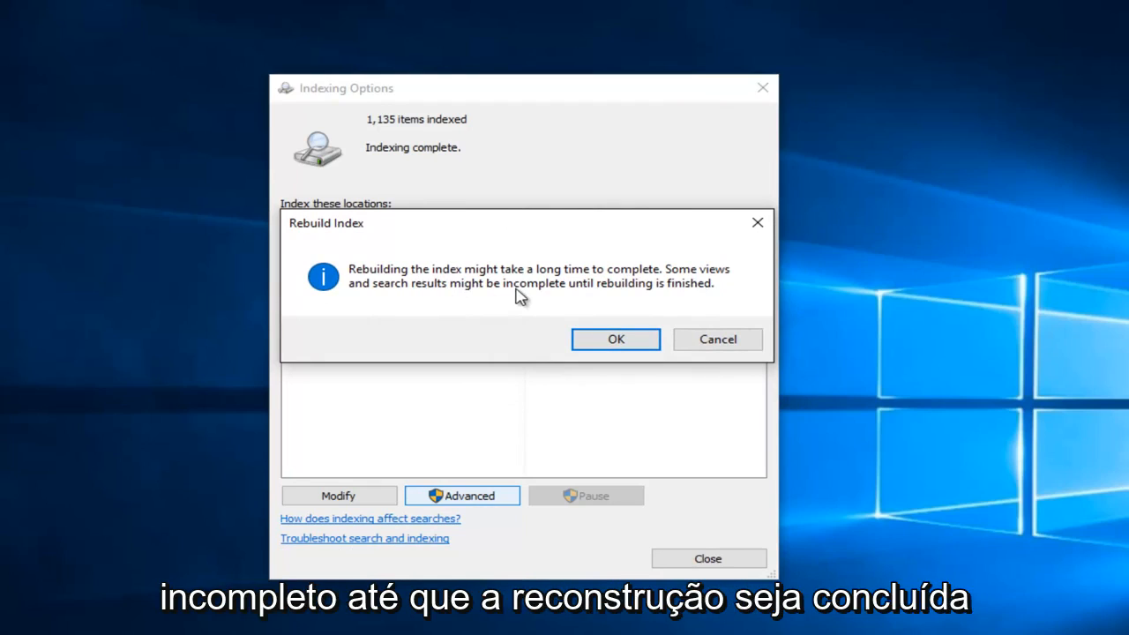
{"action": "mouse_move", "coordinate": [667, 296]}
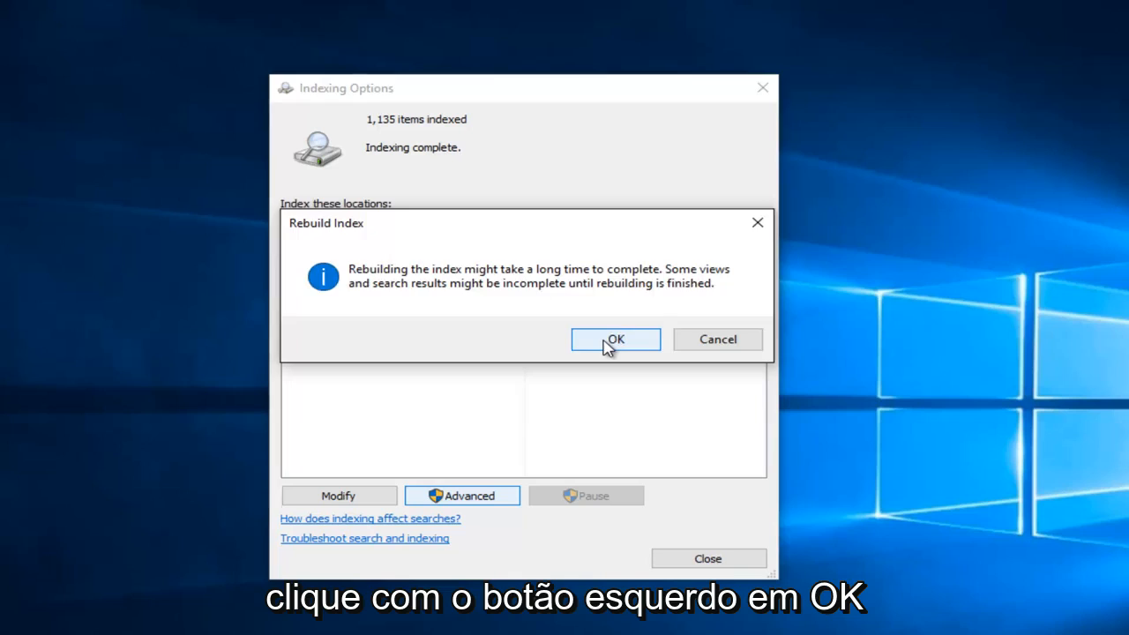
Confirm the Rebuild Index warning so re-indexing starts and the item count climbs.
{"action": "left_click", "coordinate": [614, 339]}
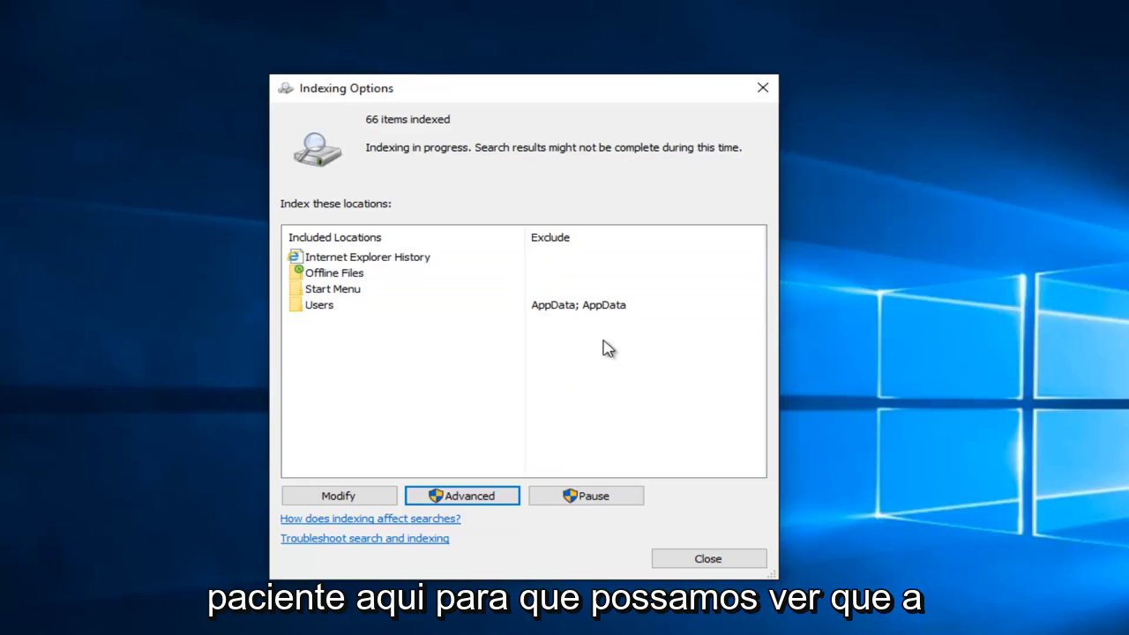
{"action": "mouse_move", "coordinate": [403, 162]}
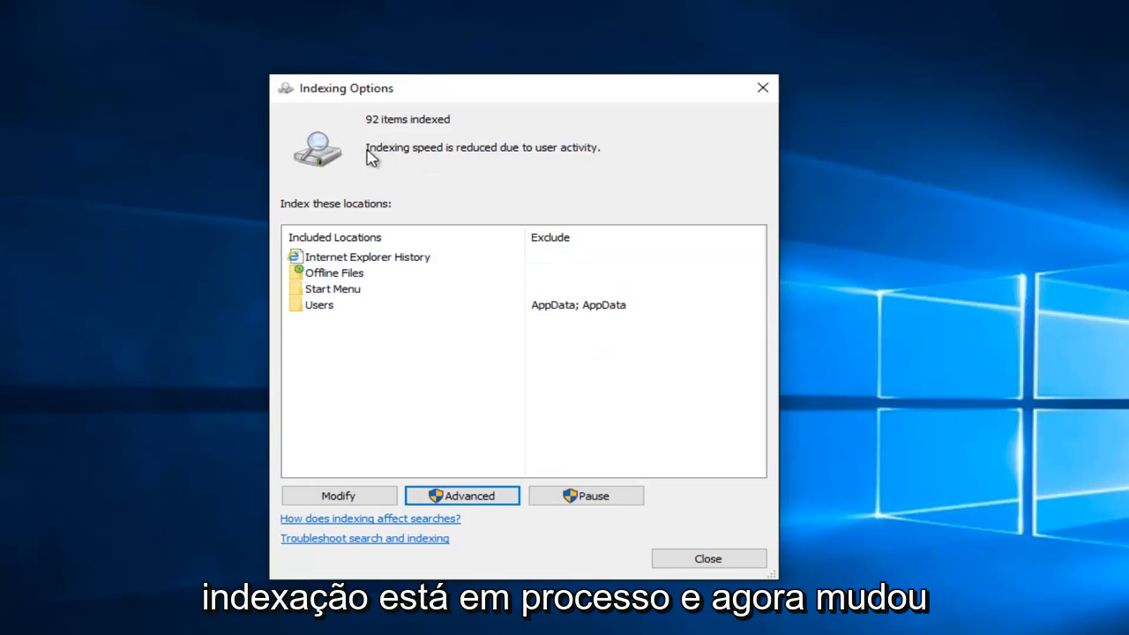
{"action": "mouse_move", "coordinate": [427, 167]}
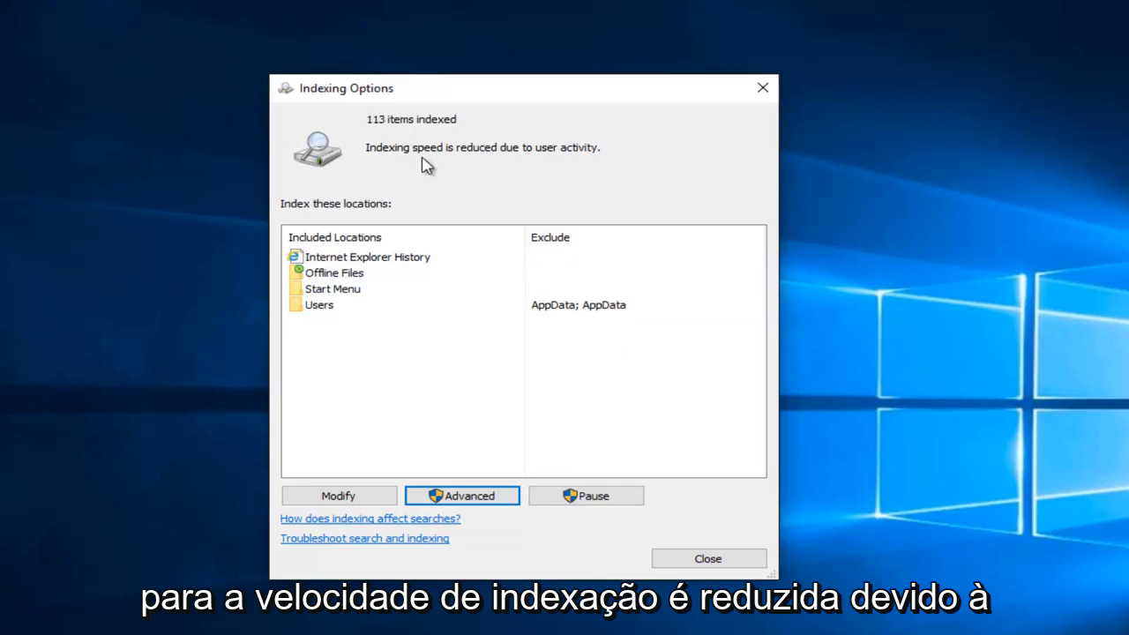
{"action": "mouse_move", "coordinate": [467, 166]}
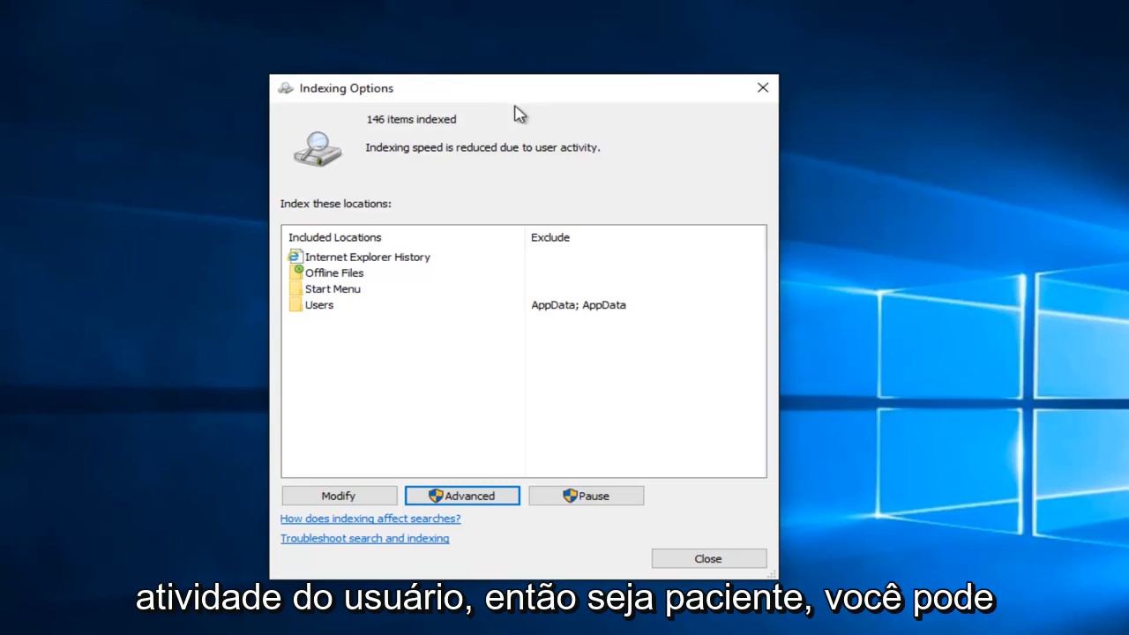
{"action": "mouse_move", "coordinate": [374, 134]}
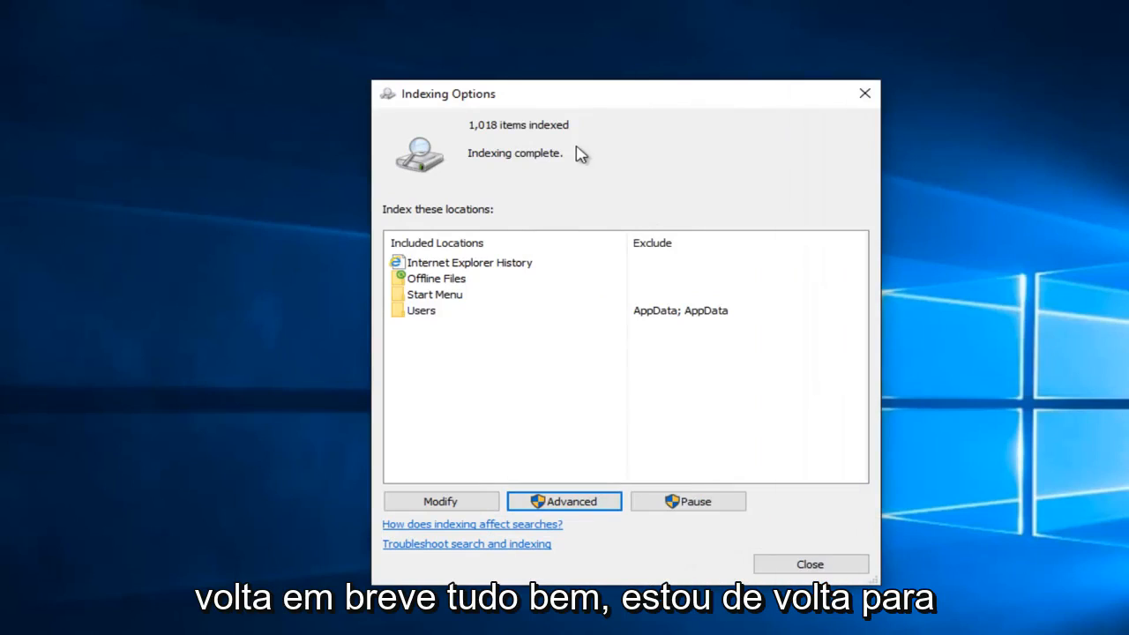
{"action": "mouse_move", "coordinate": [483, 139]}
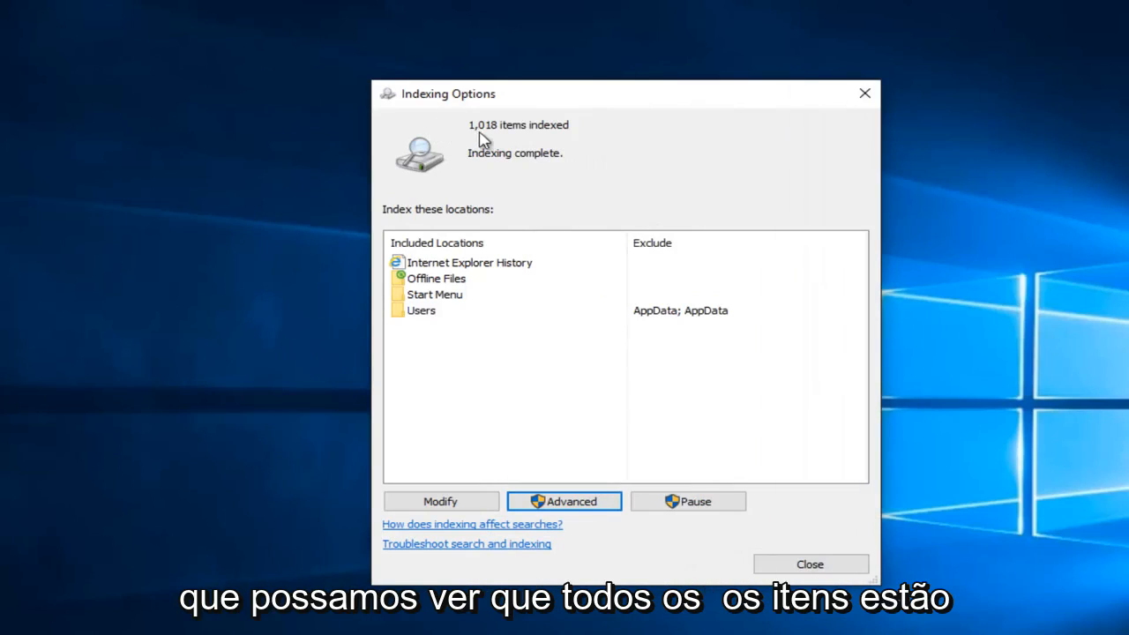
{"action": "mouse_move", "coordinate": [502, 169]}
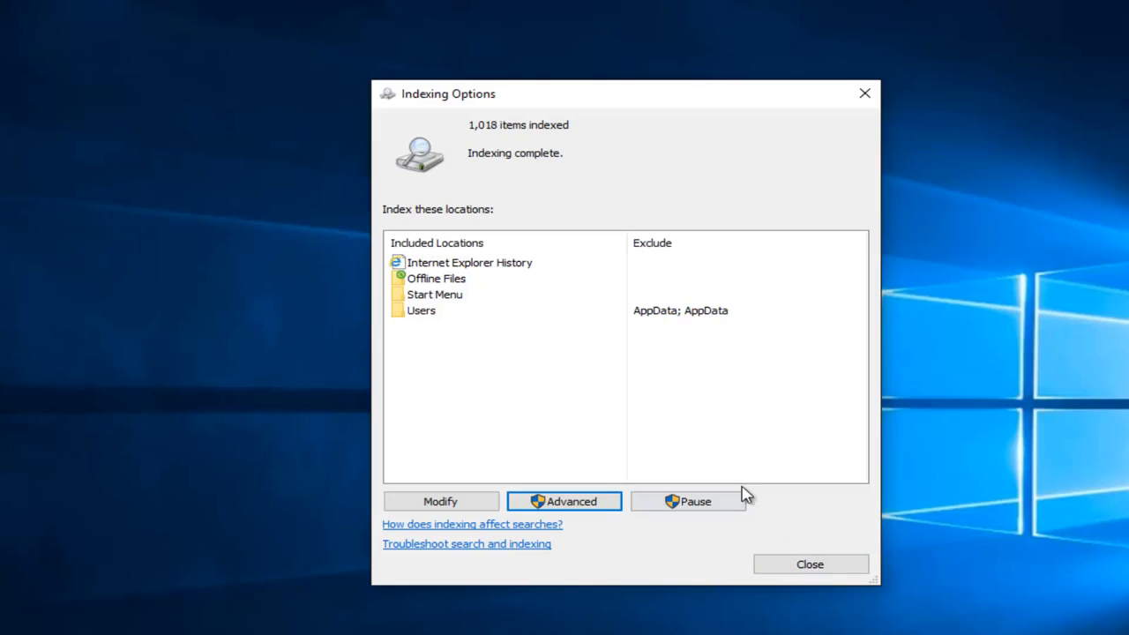
{"action": "mouse_move", "coordinate": [755, 493]}
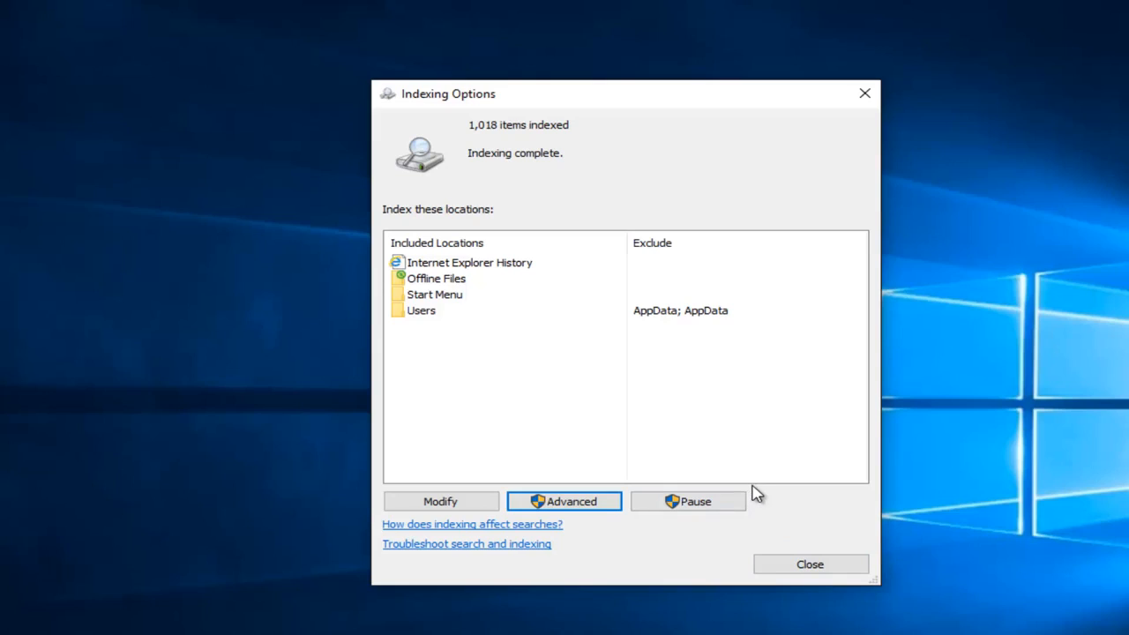